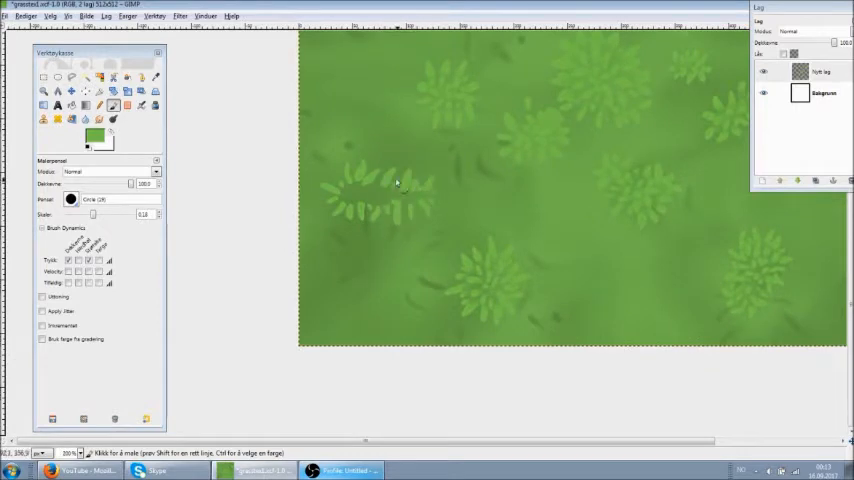
# Duplicate and spread leaf copies over the green square, then merge them into one layer.
pyautogui.click(390, 196)
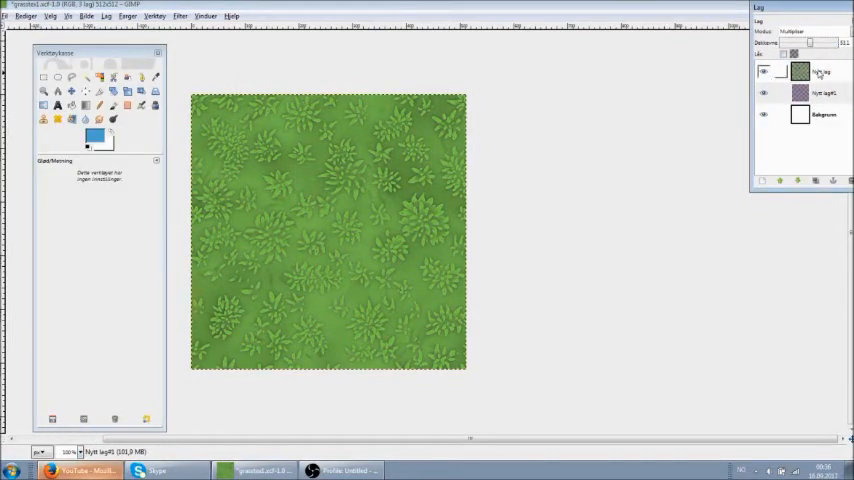
# Adjust hue-saturation, then paste the copied leaf layer as a new image on transparency.
pyautogui.click(818, 92)
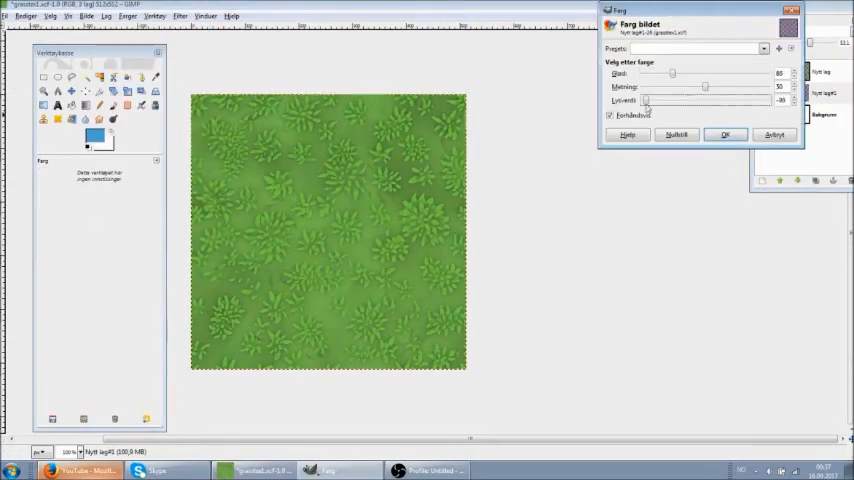
pyautogui.click(726, 134)
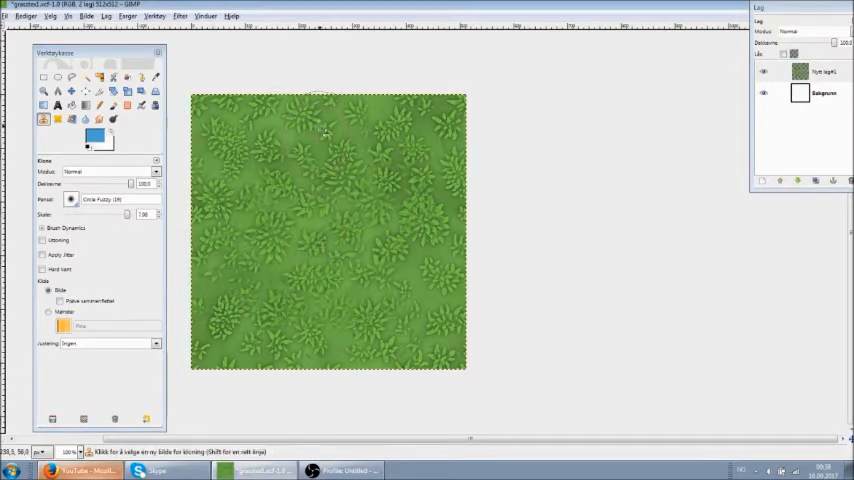
pyautogui.click(128, 16)
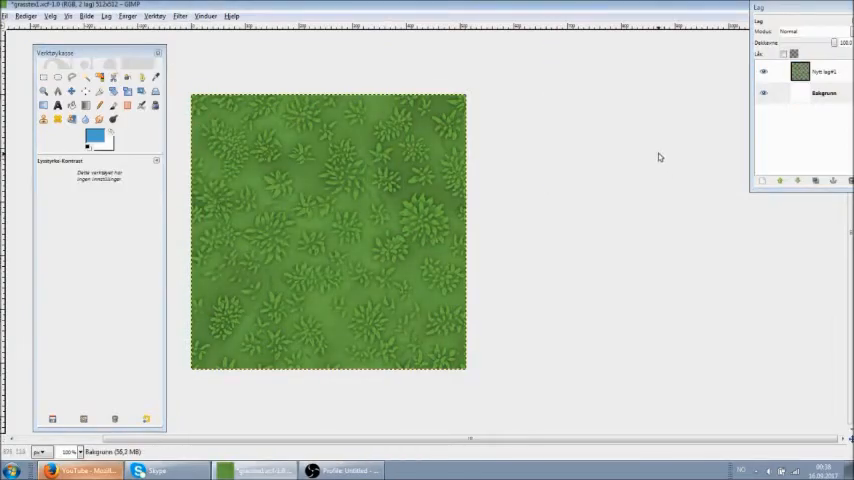
pyautogui.click(72, 92)
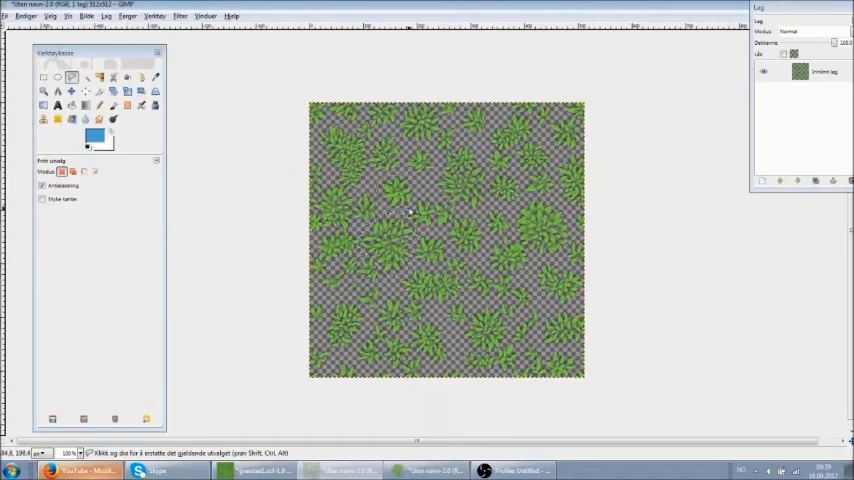
# Apply Tile Seamless to the leaves, paste them over the texture and scale the layer to fit.
pyautogui.click(106, 16)
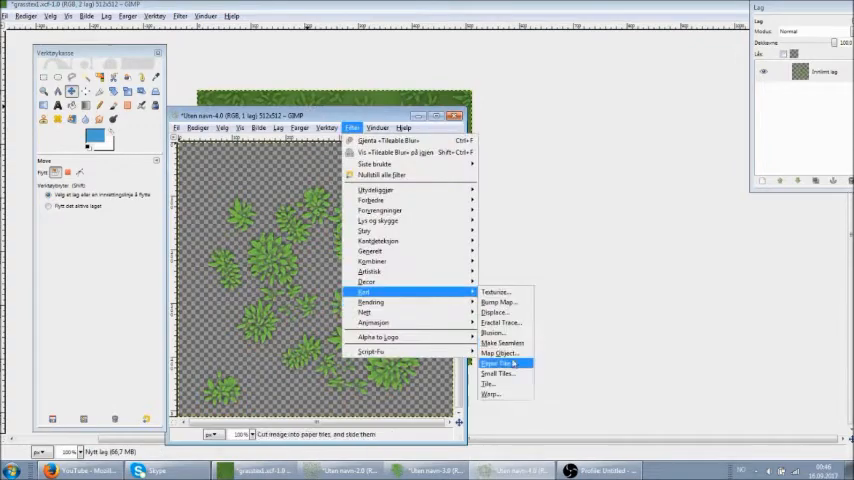
pyautogui.click(504, 364)
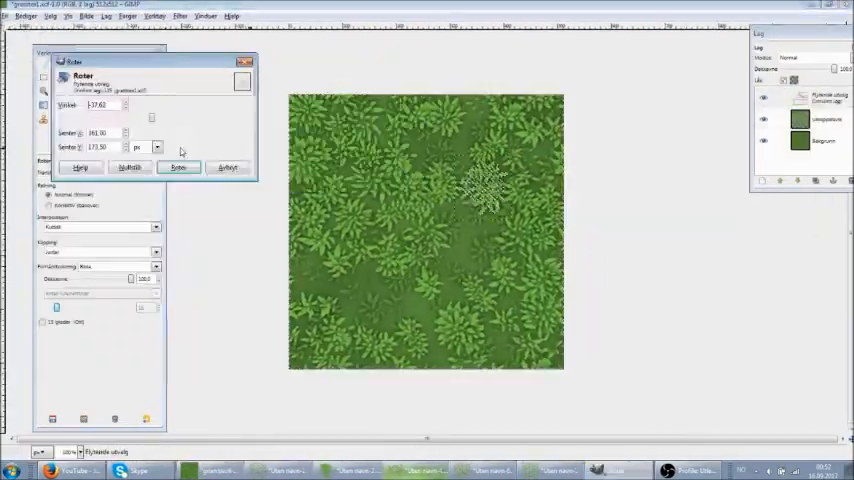
pyautogui.click(178, 168)
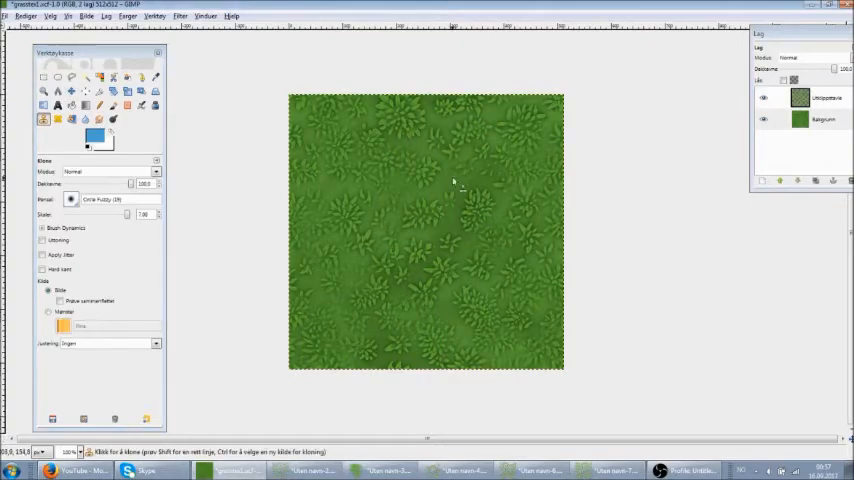
# Raise brightness and contrast on the anchored leaf layer for a more vivid green.
pyautogui.moveTo(456, 180); pyautogui.dragTo(420, 284)
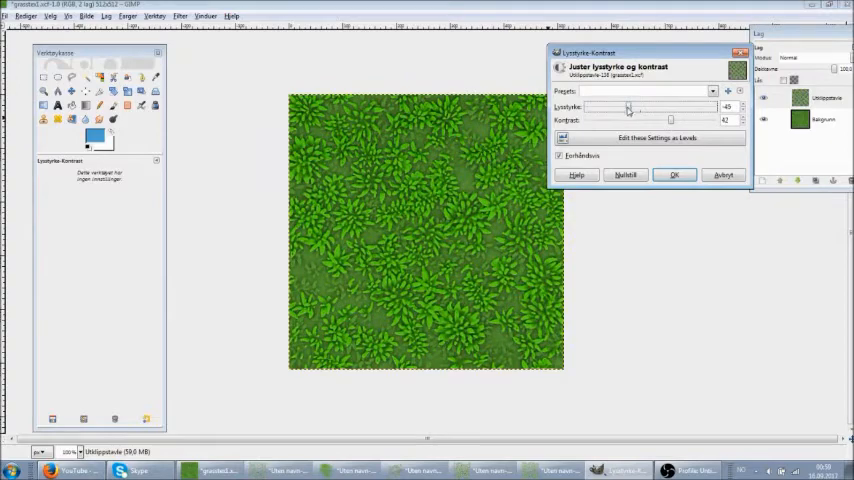
# Apply brightness-contrast to the leaf layer and begin Solid Noise on a new clouds layer.
pyautogui.click(672, 174)
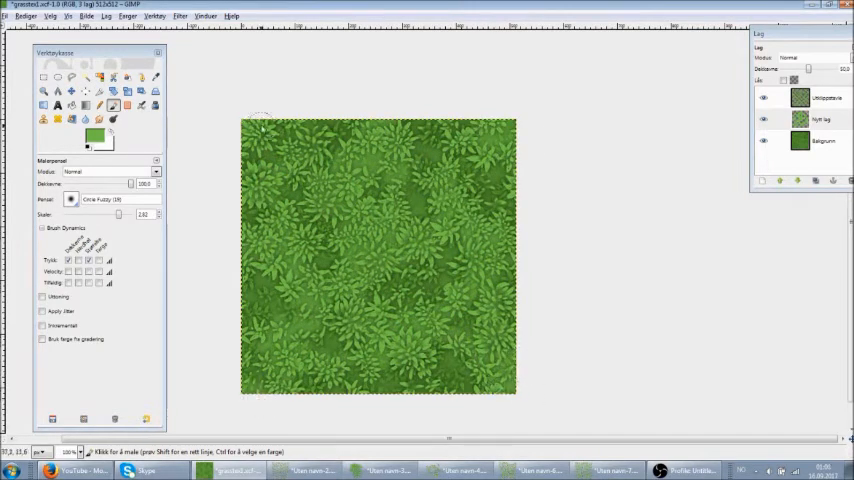
pyautogui.click(270, 136)
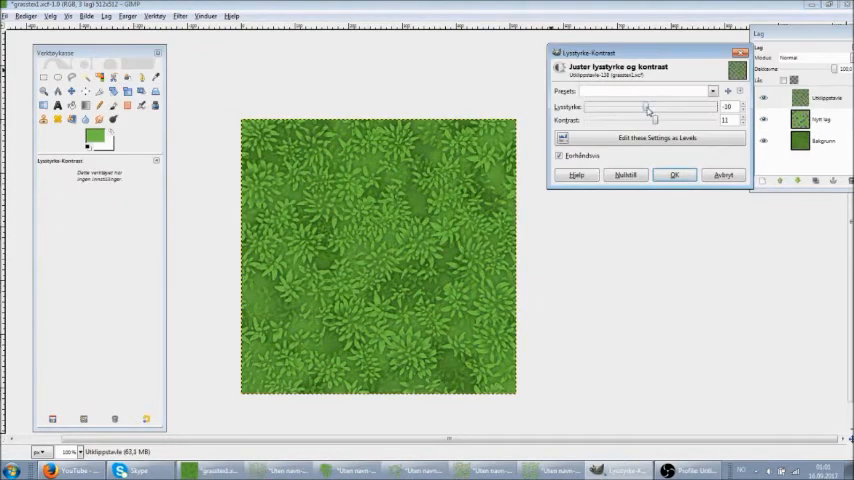
pyautogui.click(180, 16)
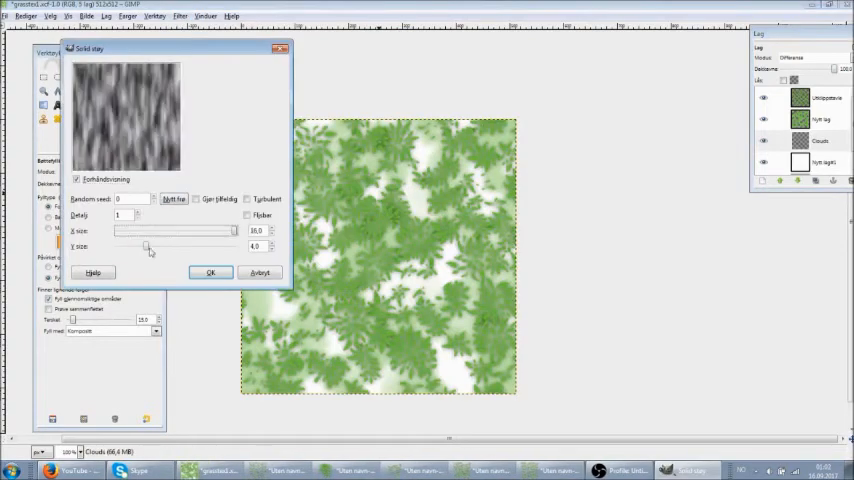
# Render the cloud noise, recolour and flatten the texture, then tile it into a new preview image.
pyautogui.click(210, 272)
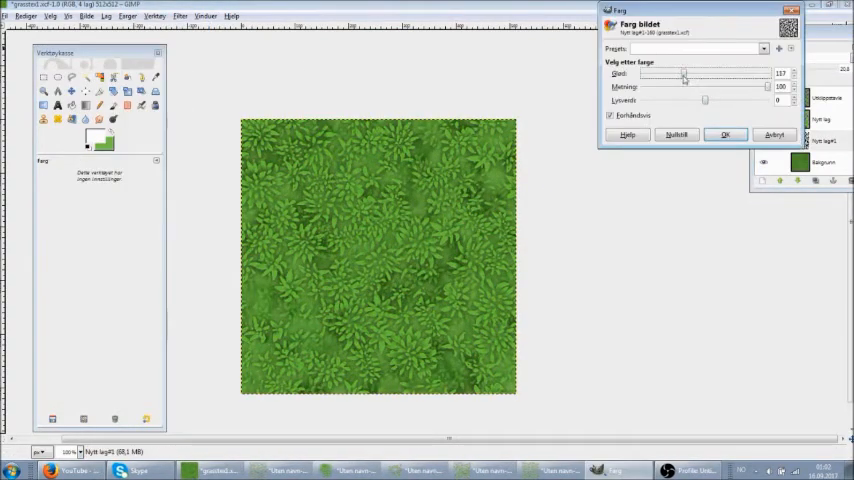
pyautogui.click(726, 136)
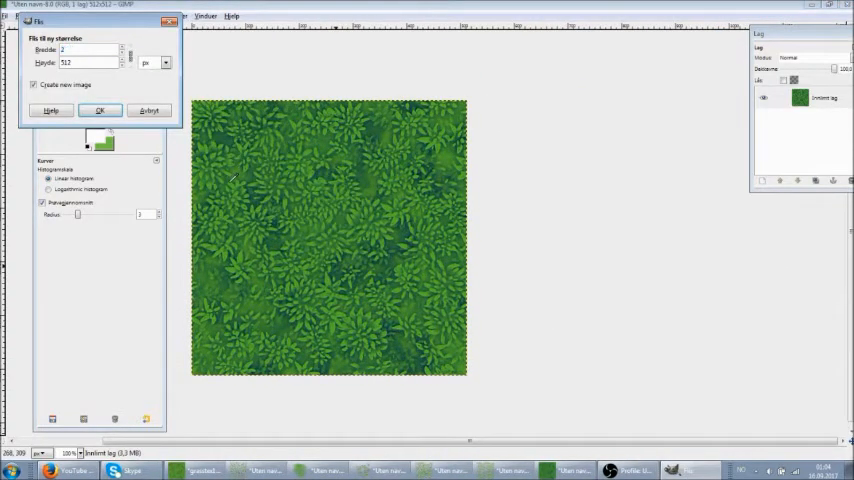
pyautogui.click(100, 110)
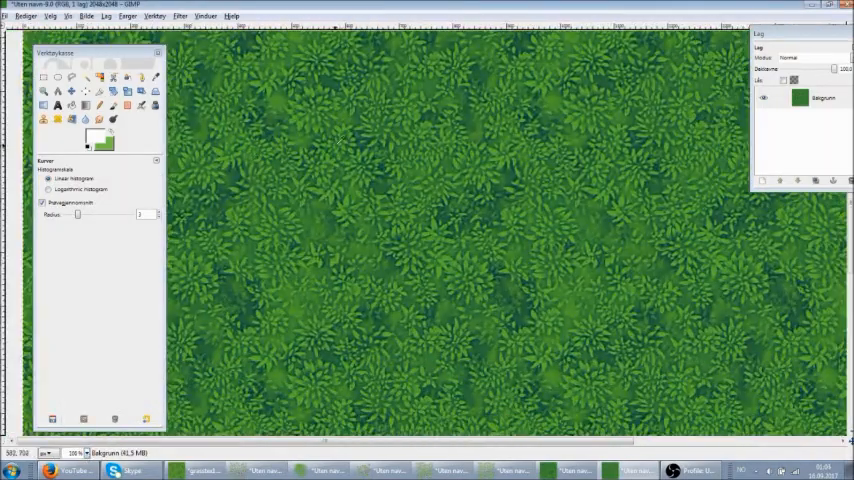